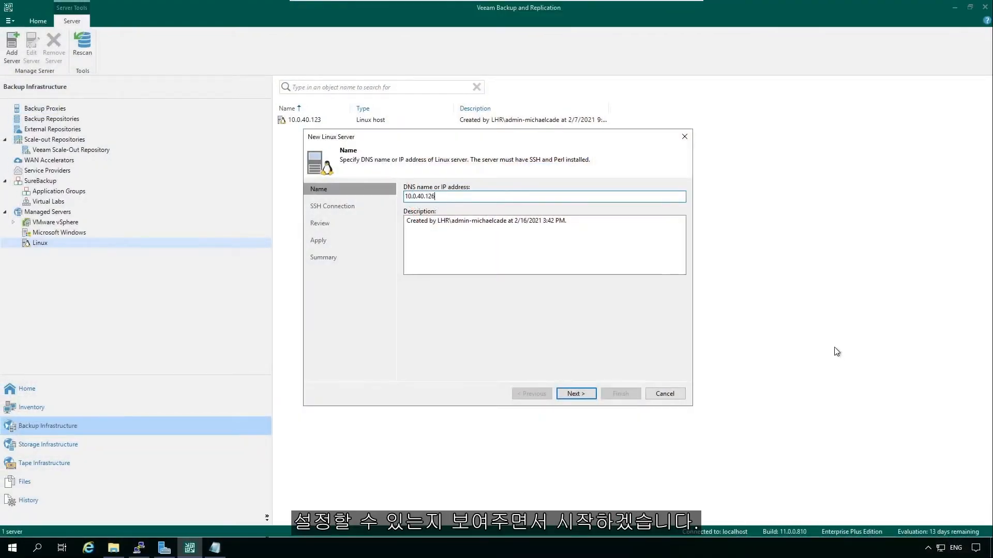
mouse_move(826, 346)
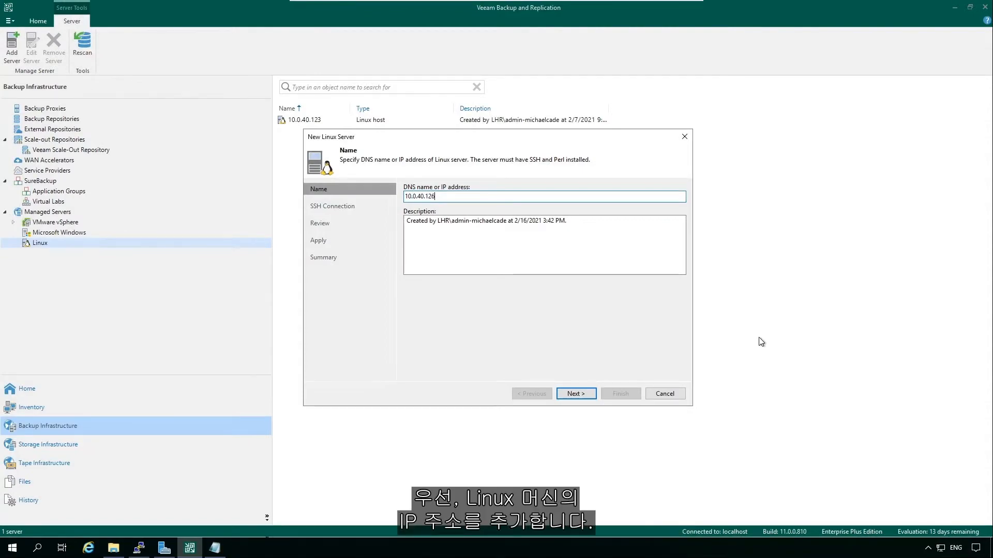
Step: Advance server 10.0.40.126 to the SSH connection step and show the credential type menu
left_click(575, 393)
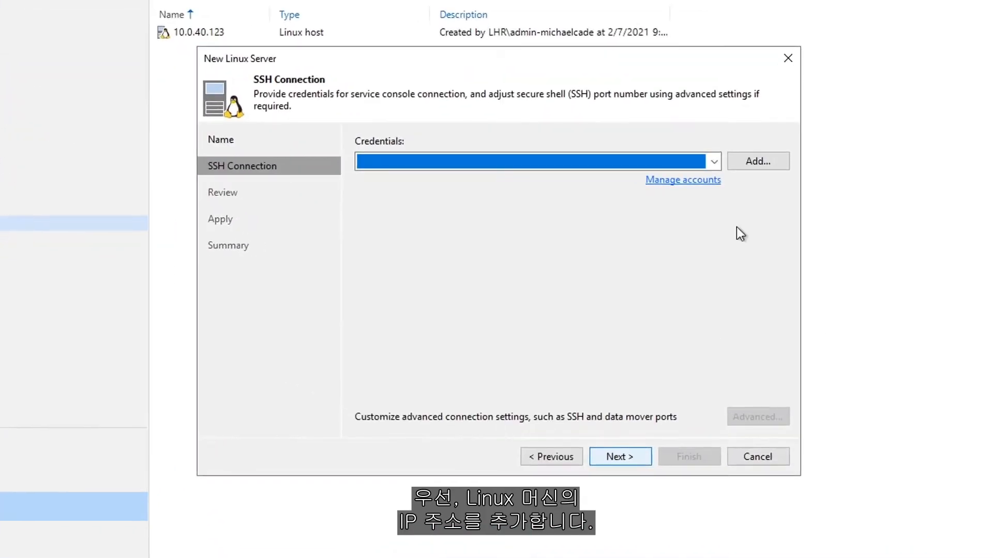
left_click(757, 160)
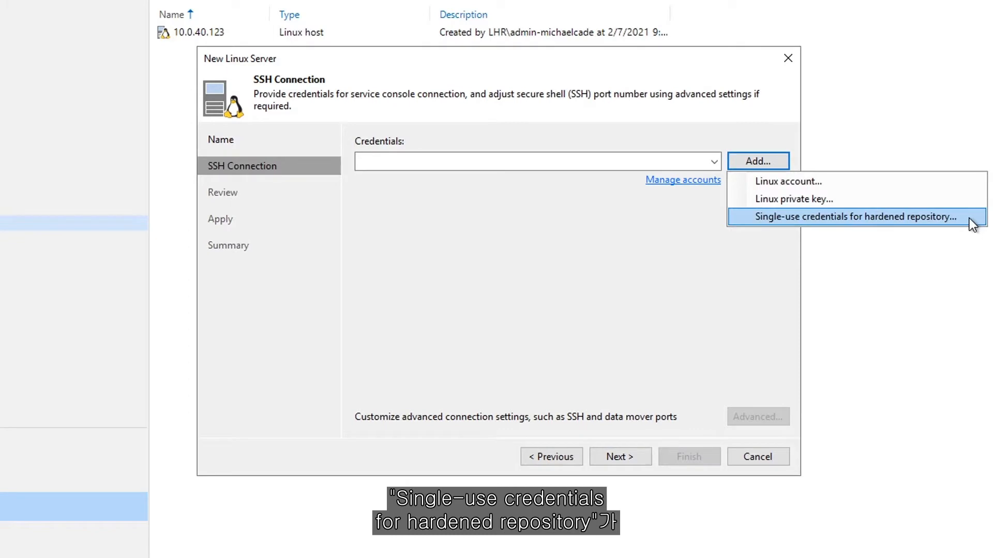
Step: Add single-use 'veeam' credentials with automatic privilege elevation, su fallback and a root password
left_click(854, 217)
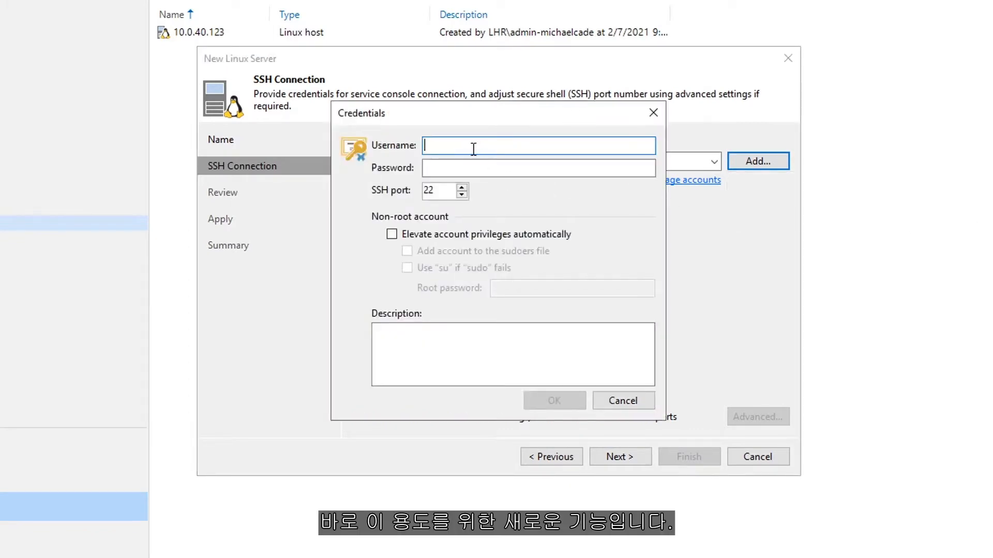
type("veeam")
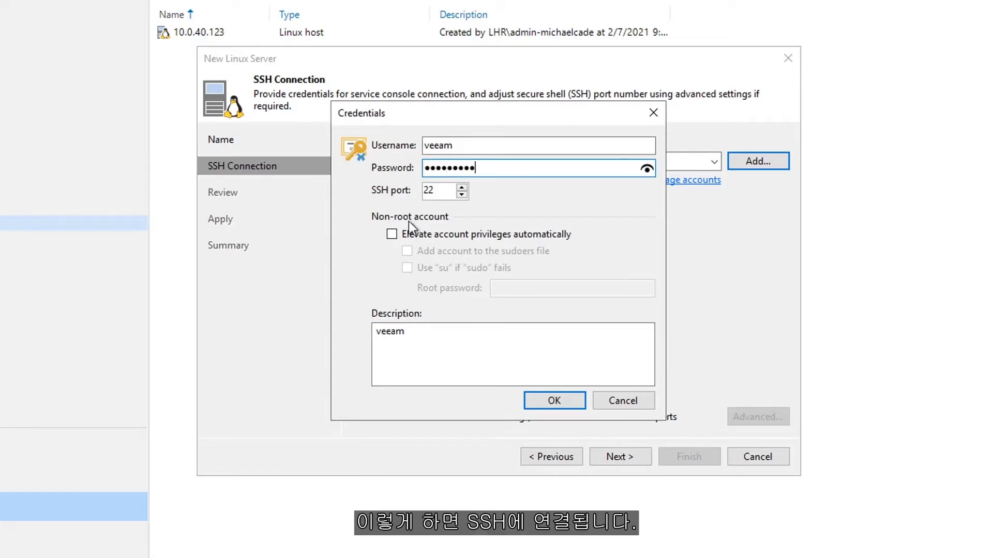
left_click(391, 234)
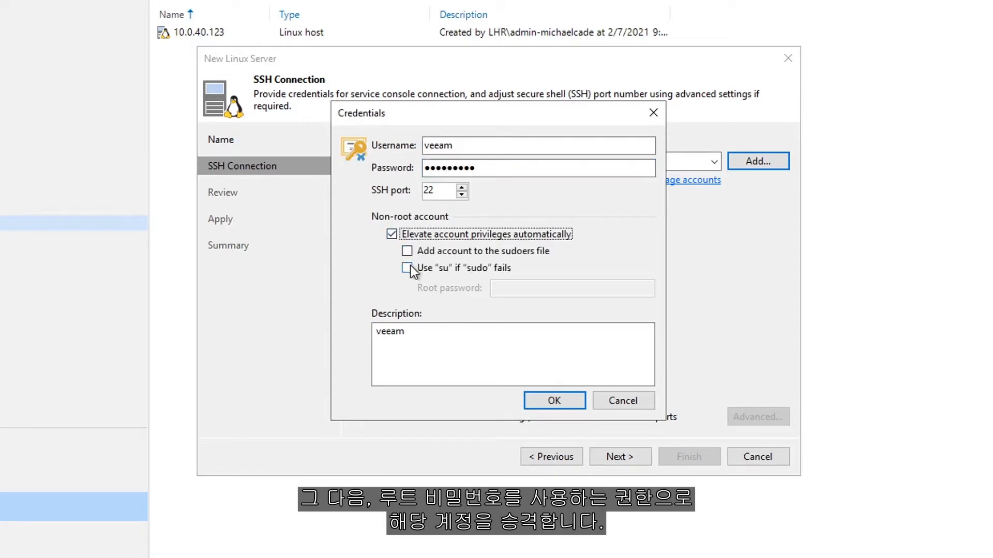
left_click(407, 267)
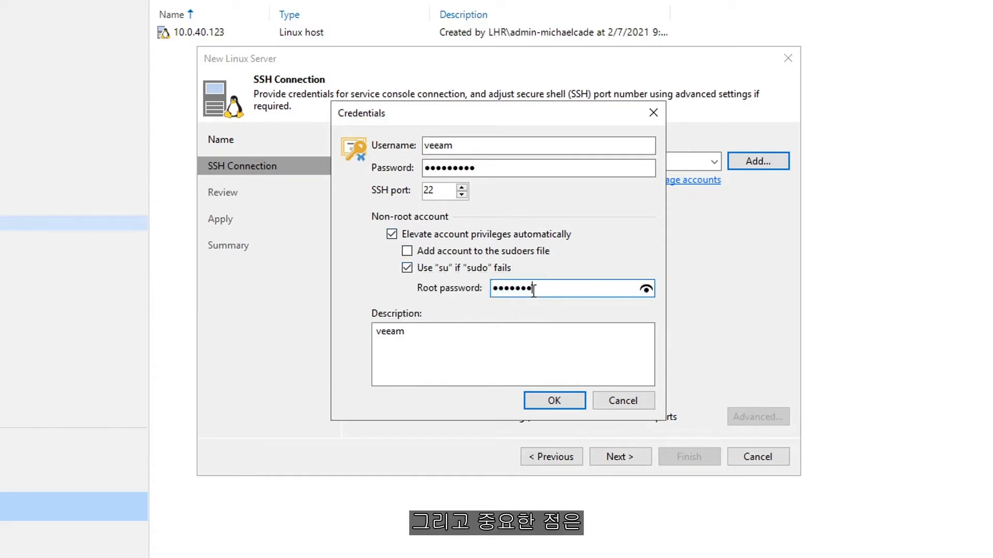
type("•")
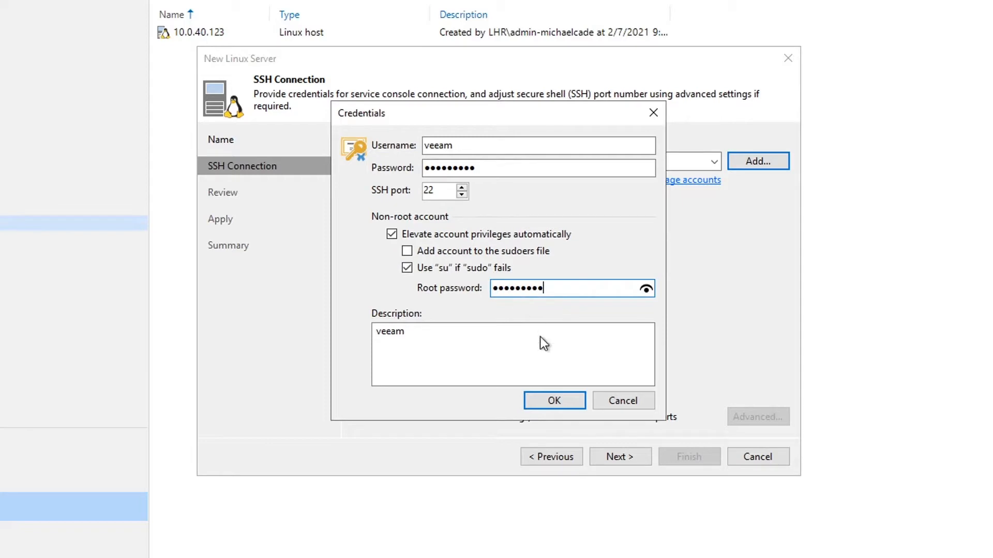
left_click(553, 400)
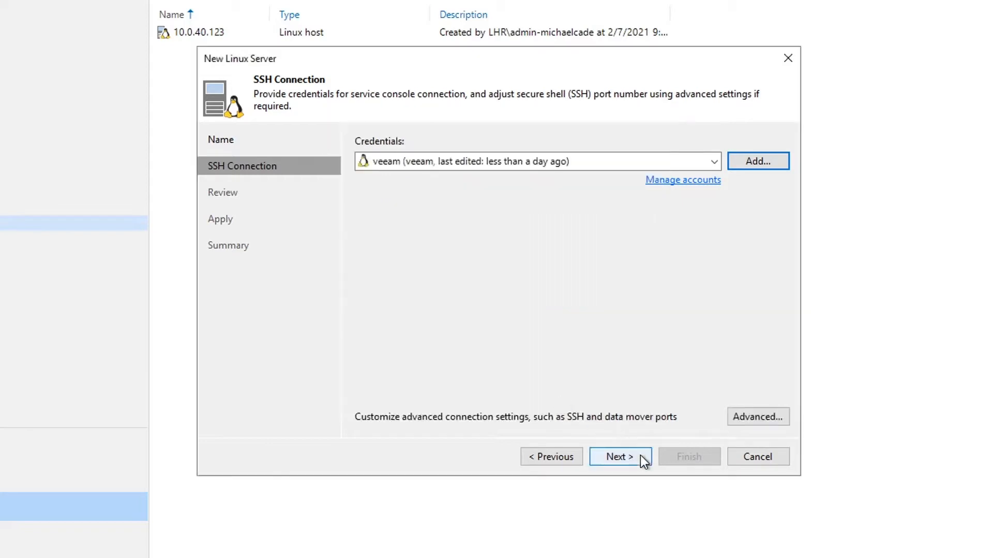
Step: Step through component detection and review, install the Transport component, and close the wizard
left_click(619, 457)
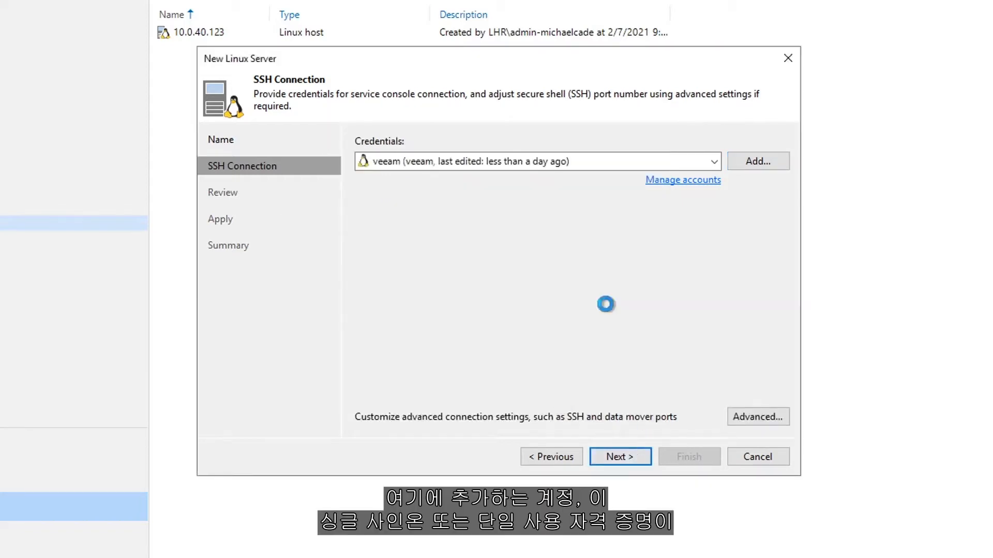
left_click(620, 457)
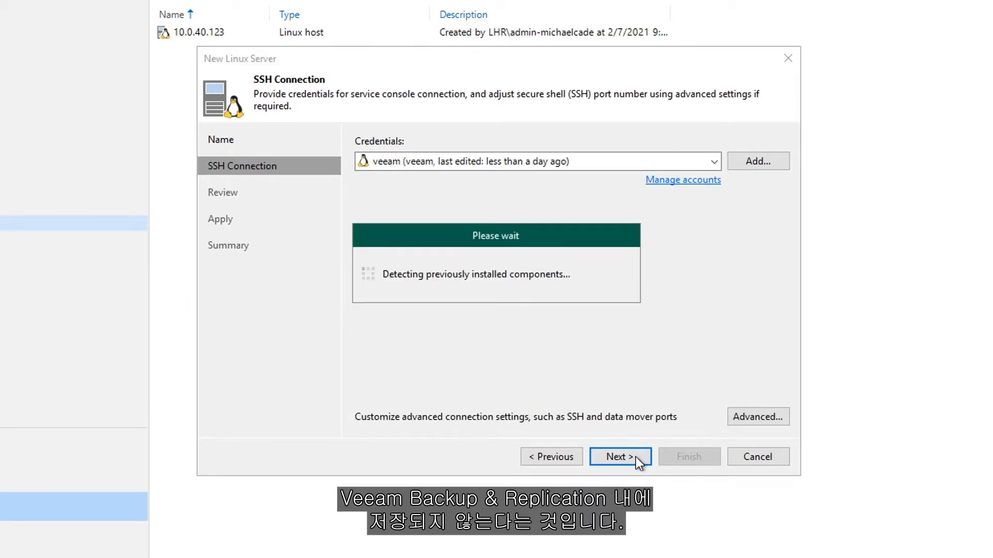
left_click(619, 456)
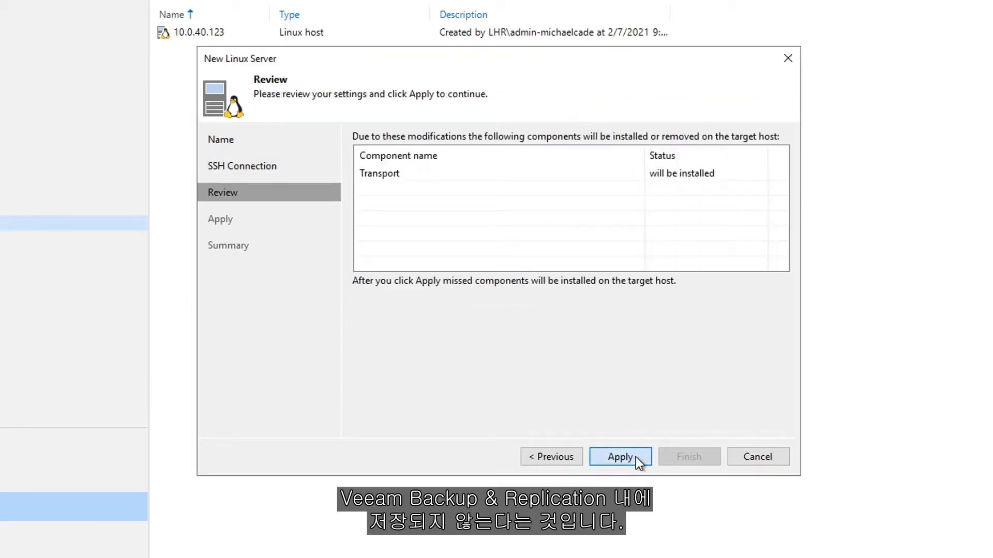
left_click(620, 457)
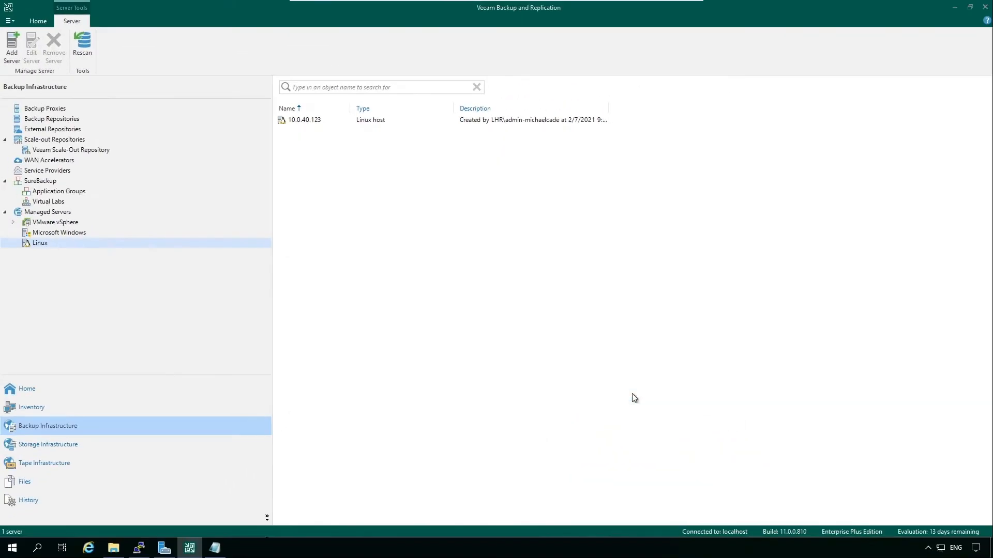
Step: From Backup Repositories, start a new repository named 'Hardened Linux Repository 1'
left_click(51, 118)
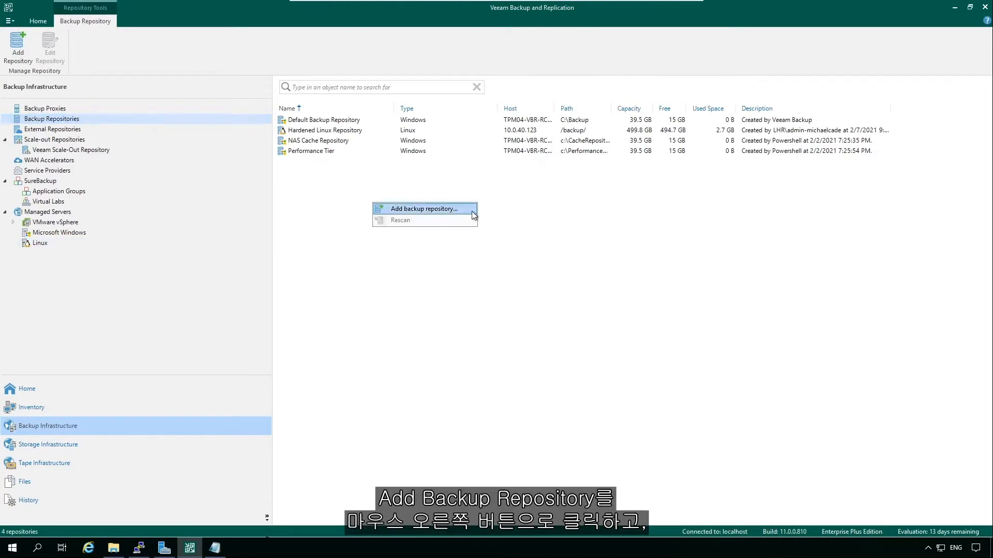
left_click(425, 208)
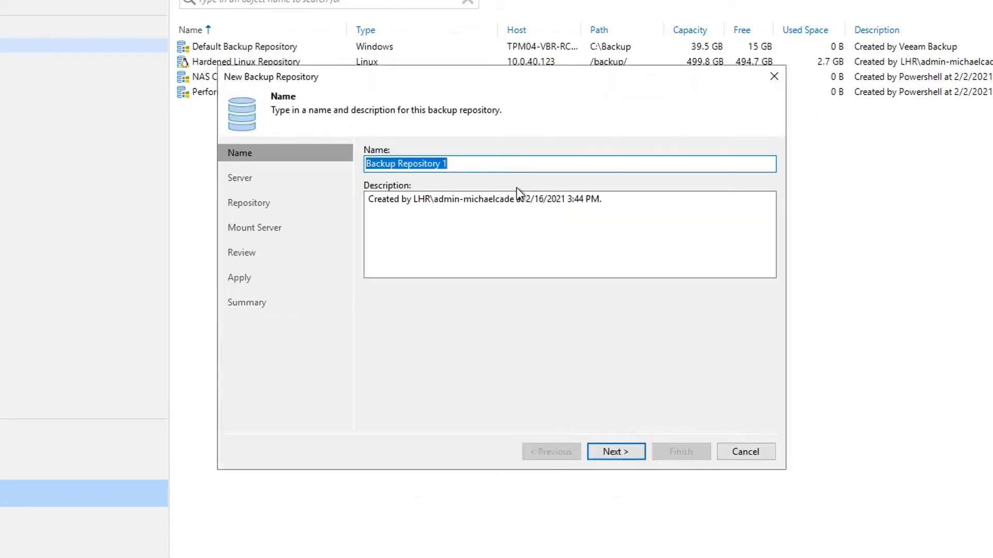
type("Hardened Linux Repository 1")
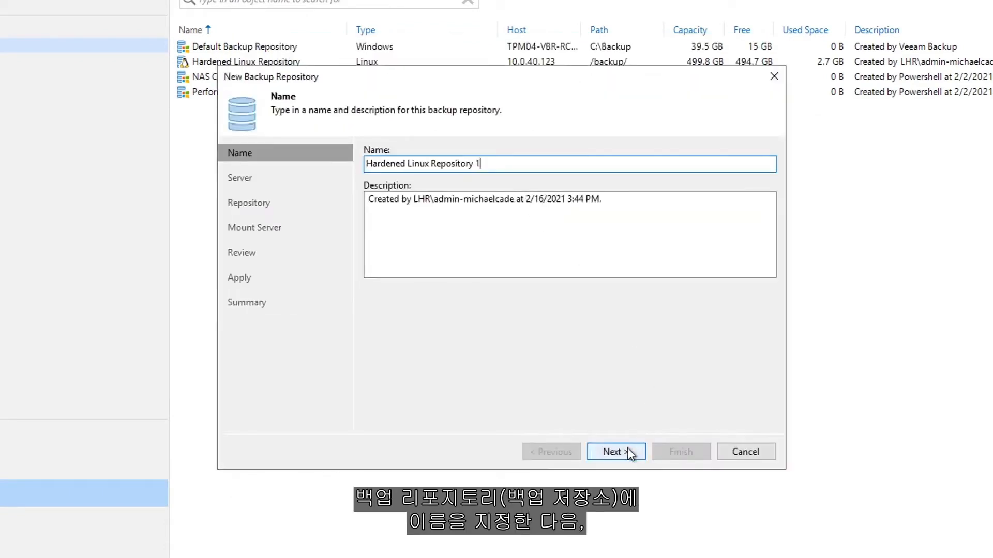
left_click(615, 451)
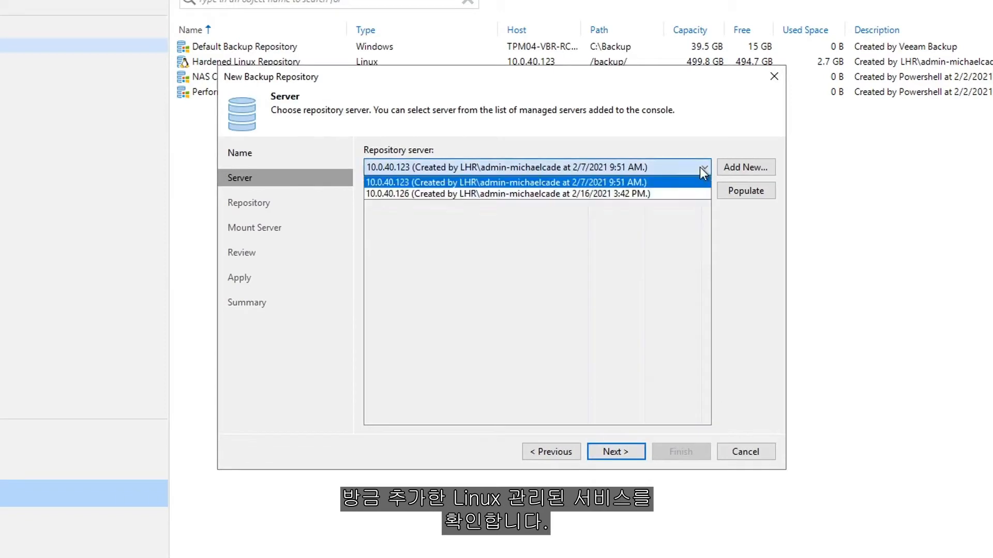
Step: Choose server 10.0.40.126, populate its volumes and select /backups (/dev/sdb1)
left_click(508, 194)
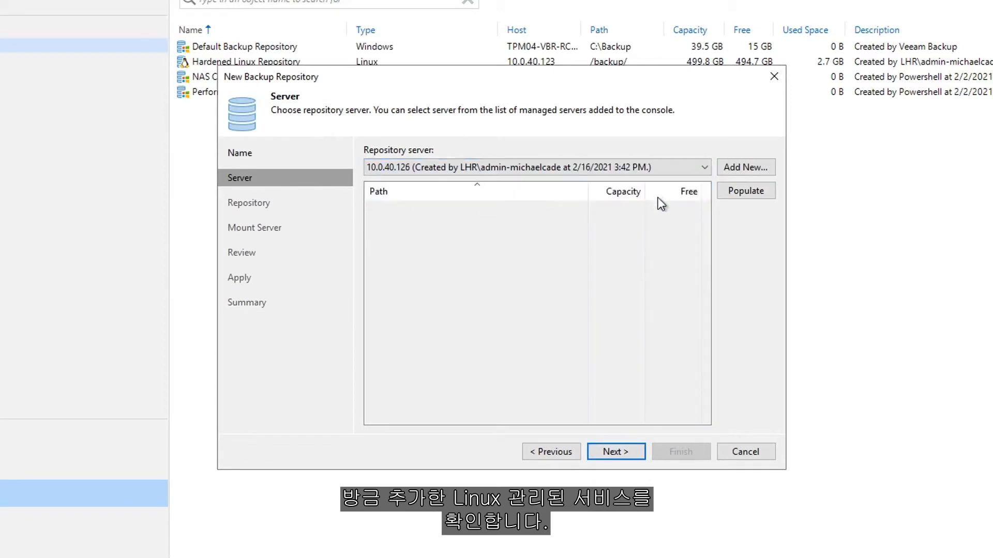
left_click(745, 190)
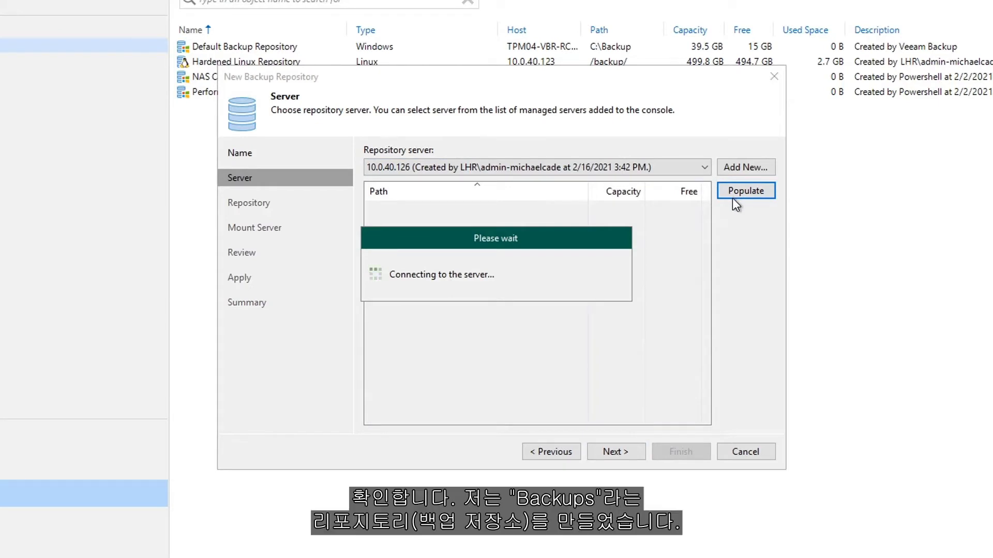
left_click(745, 191)
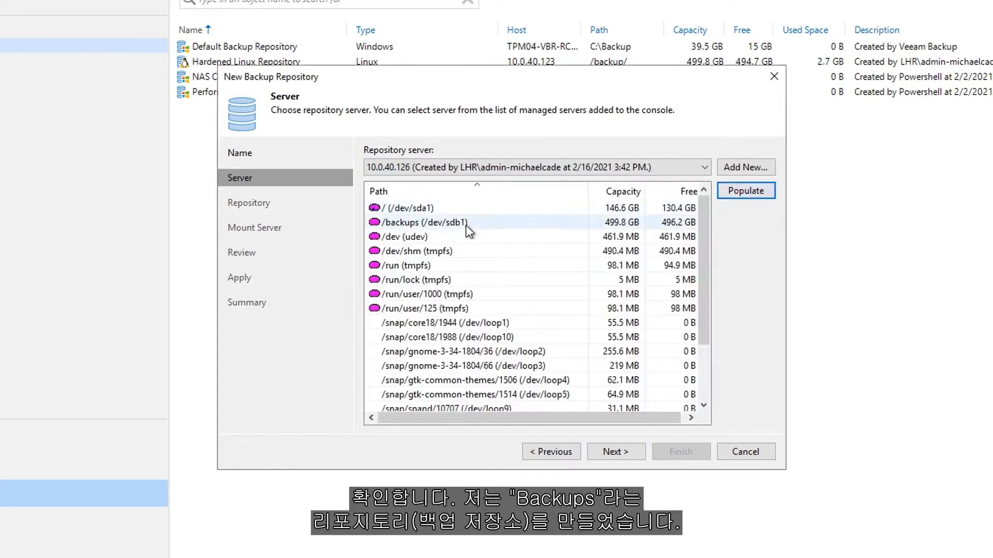
left_click(437, 222)
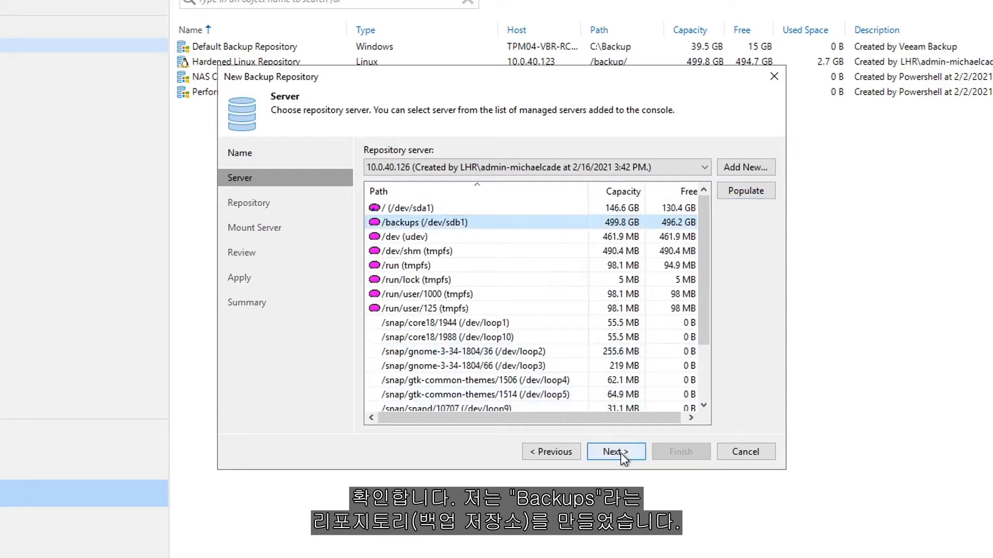
left_click(611, 451)
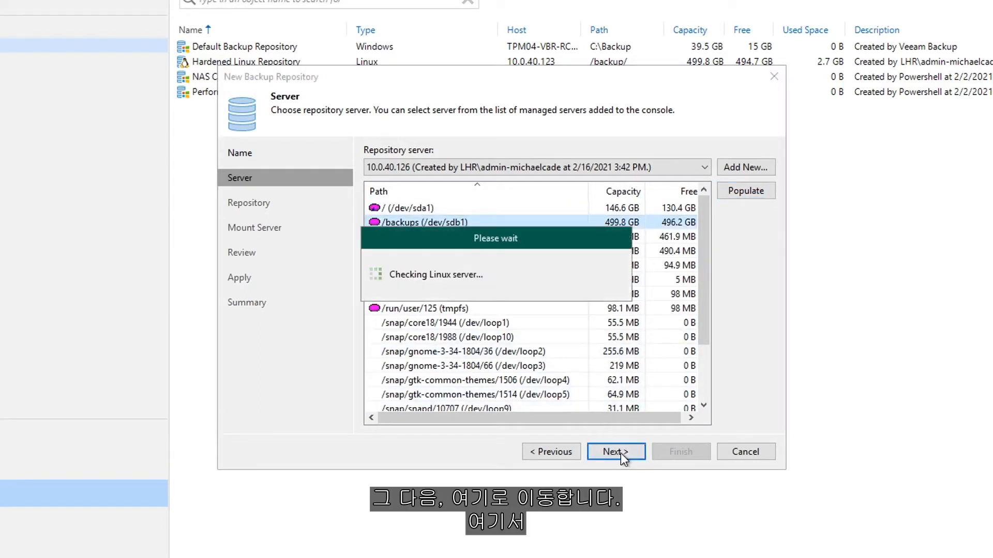
Step: Use folder /backups/backups (499.8 GB) with XFS fast cloning and 7-day immutability
left_click(614, 452)
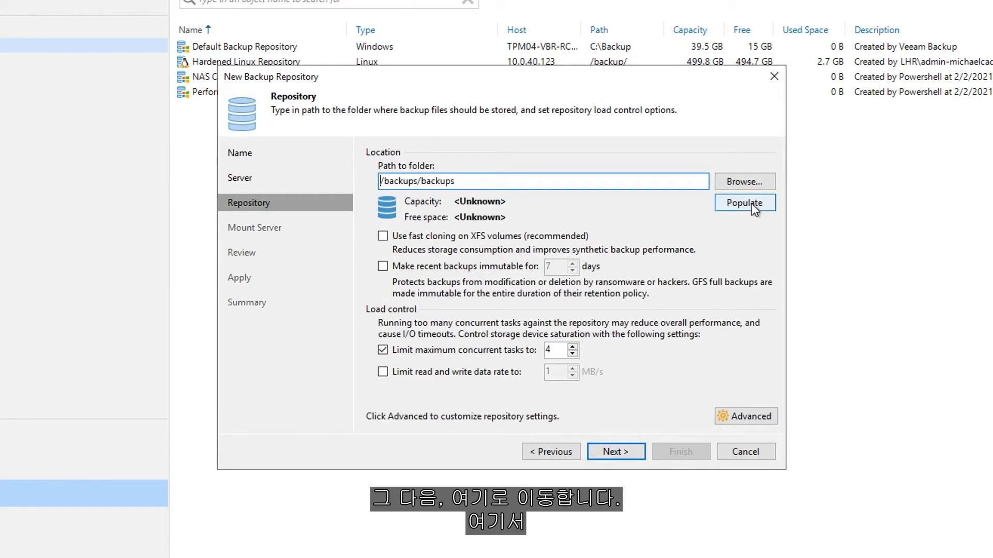
left_click(744, 203)
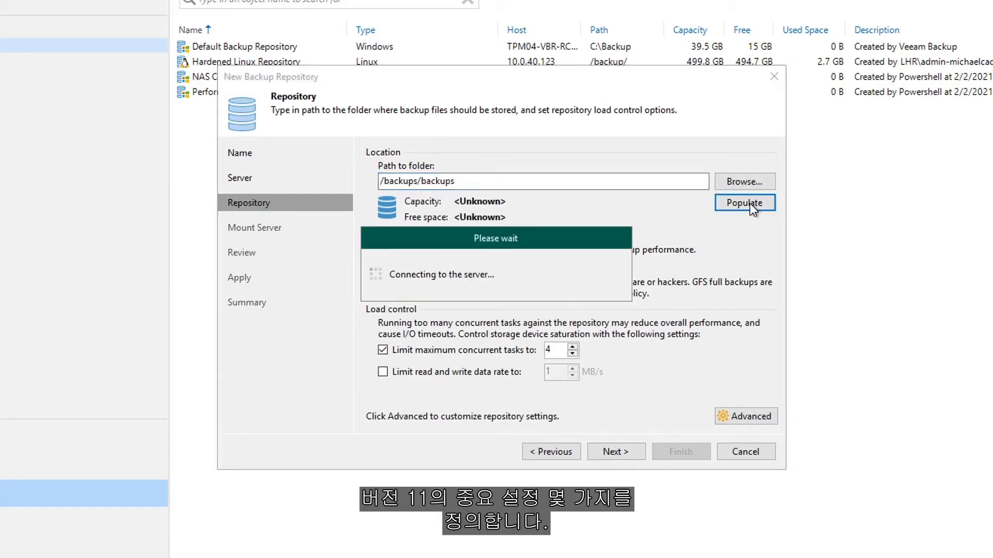
left_click(744, 202)
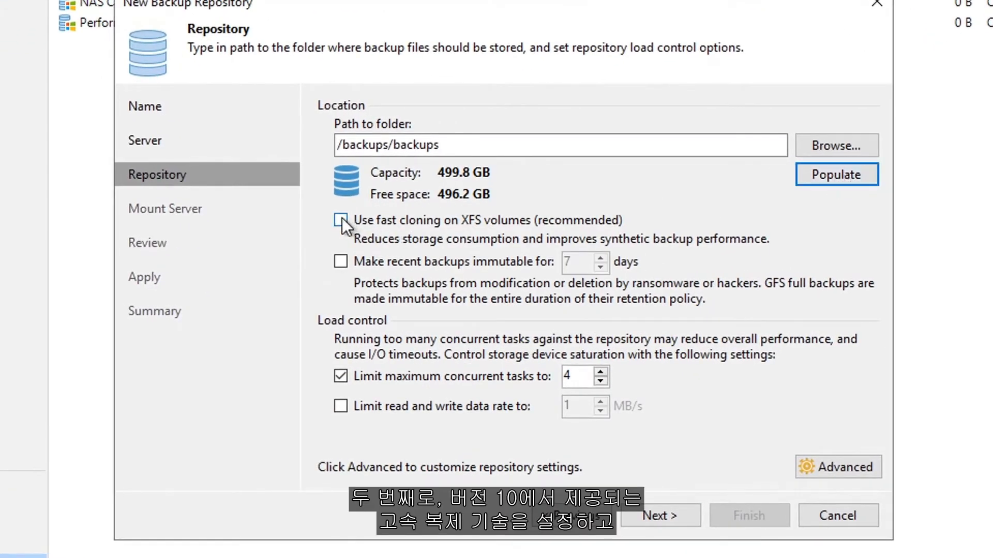
left_click(341, 219)
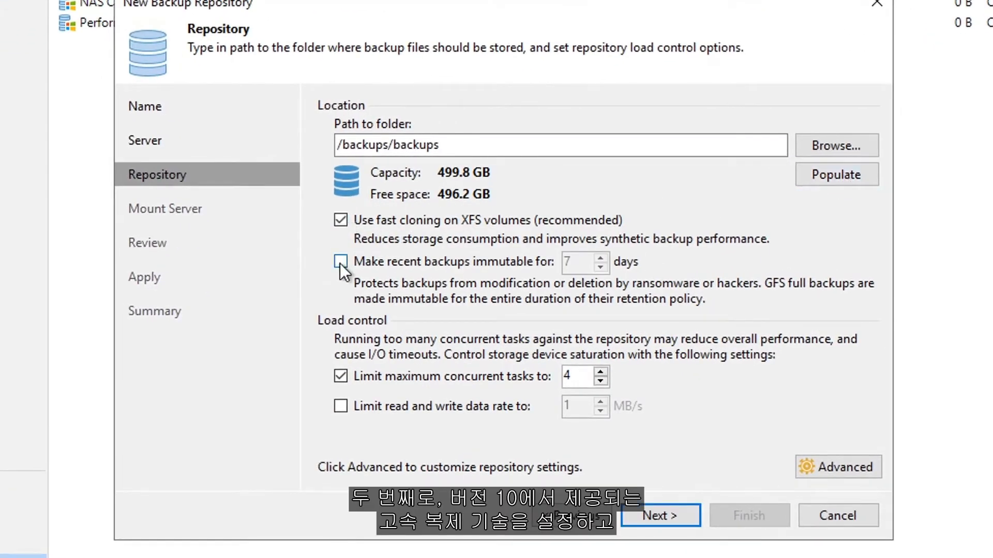
left_click(341, 262)
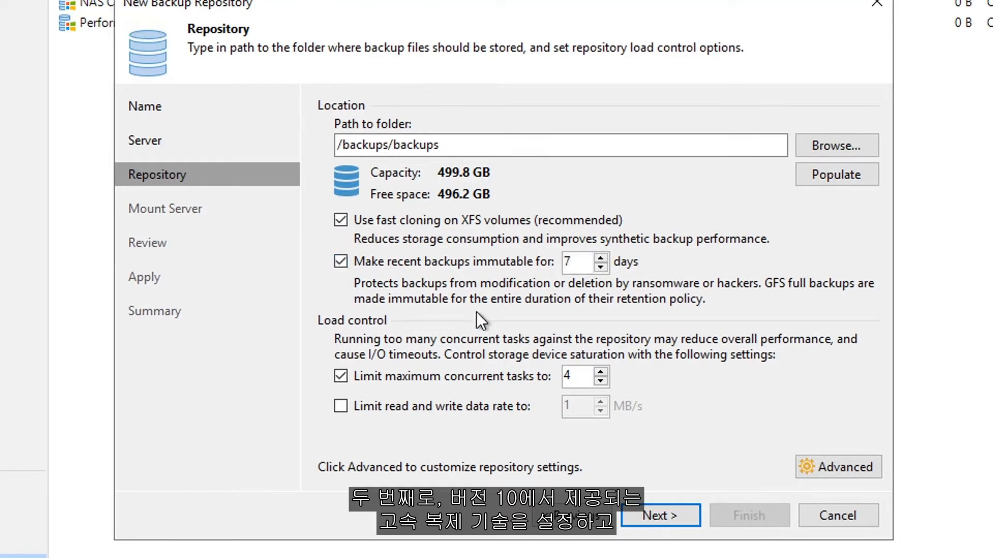
mouse_move(713, 316)
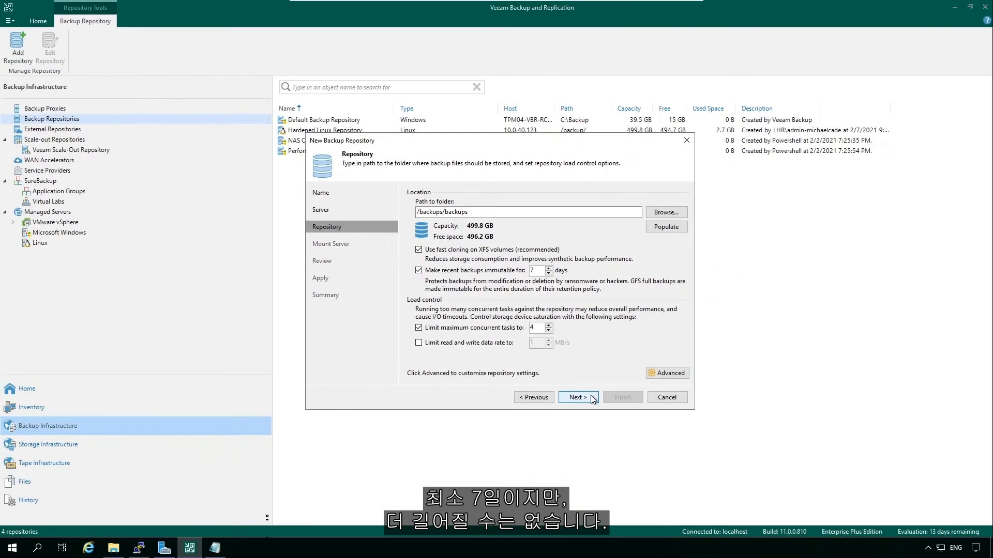
Step: Review and apply the repository settings on 10.0.40.126, then finish the wizard
left_click(576, 397)
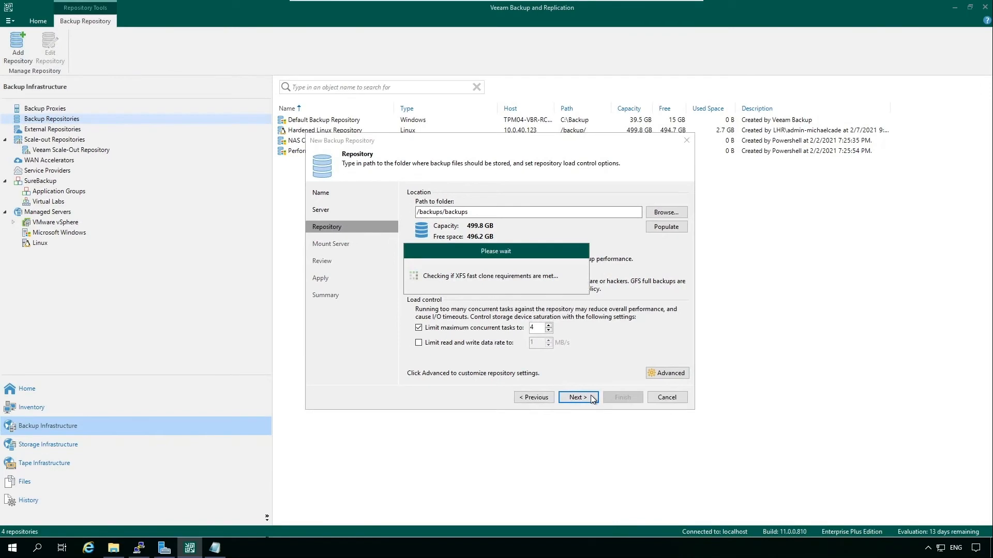
left_click(576, 397)
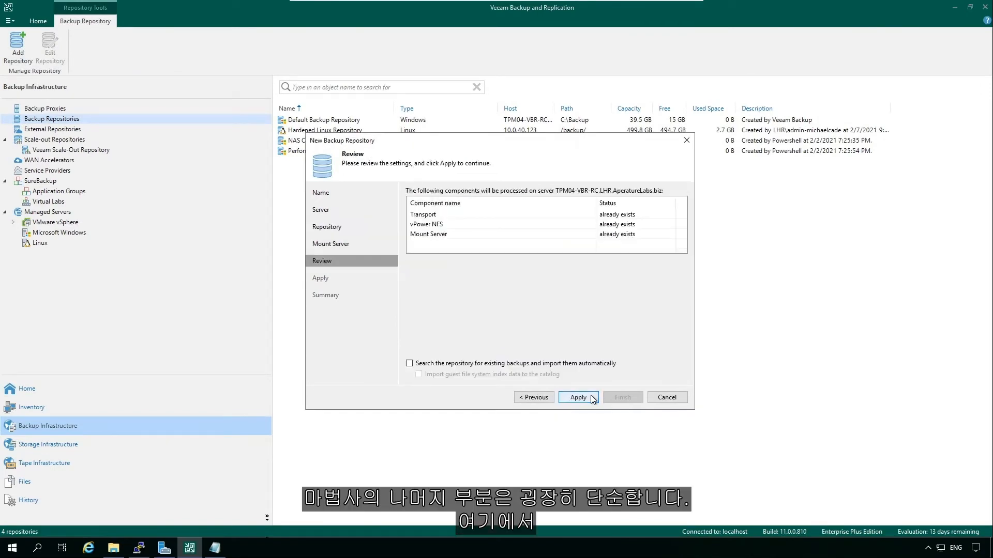
left_click(577, 397)
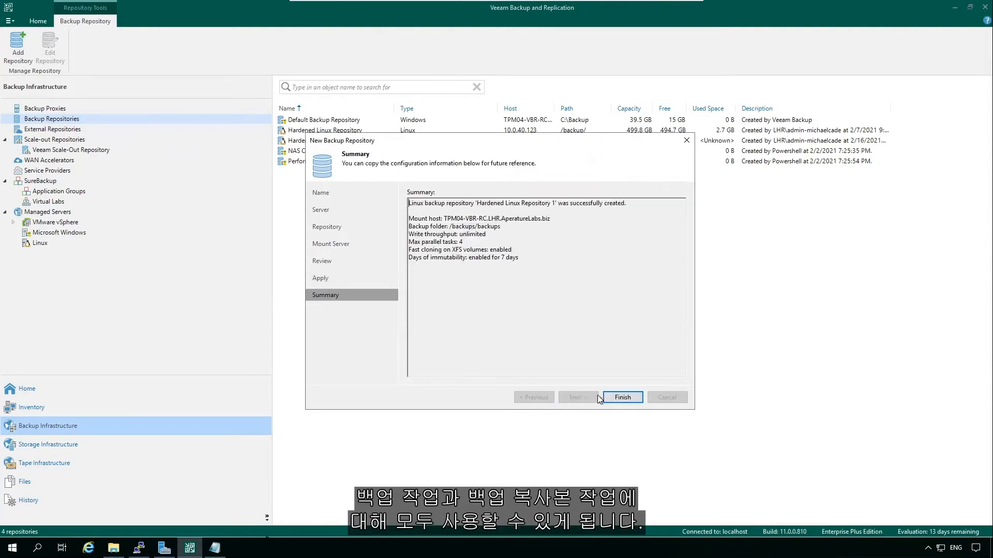
left_click(621, 397)
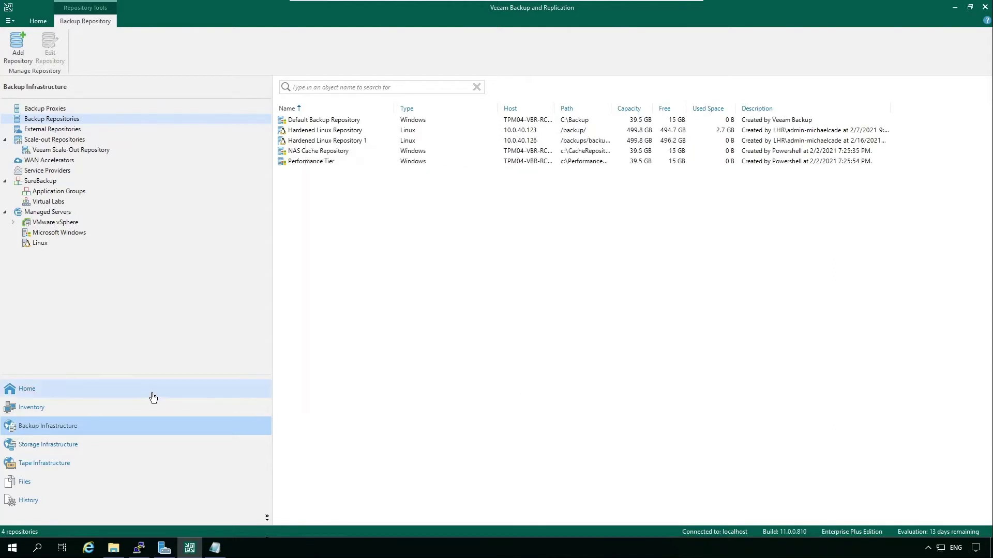
Step: Review Web Server Backup properties under Disk backups, showing immutability until 2/19–2/23/2021
left_click(27, 388)
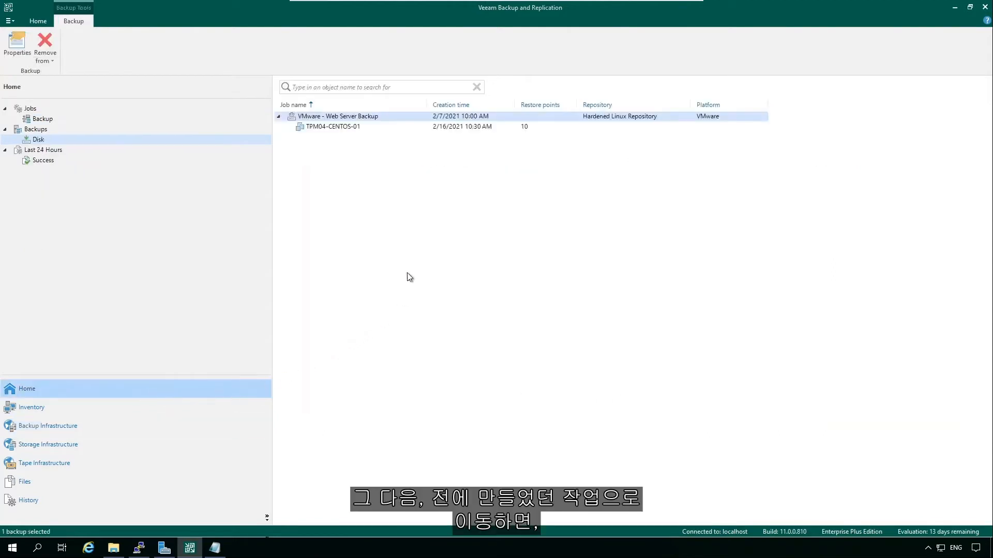
right_click(337, 116)
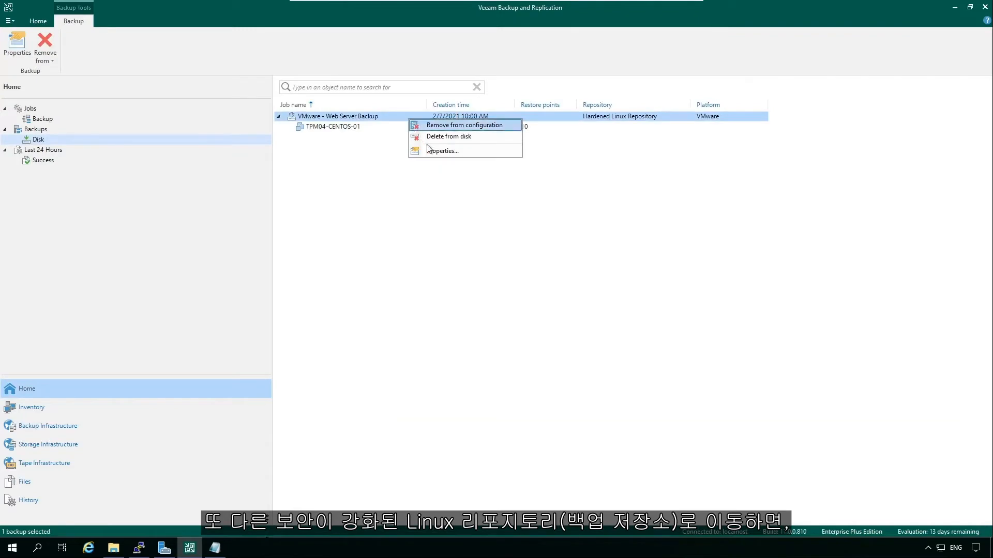
left_click(442, 150)
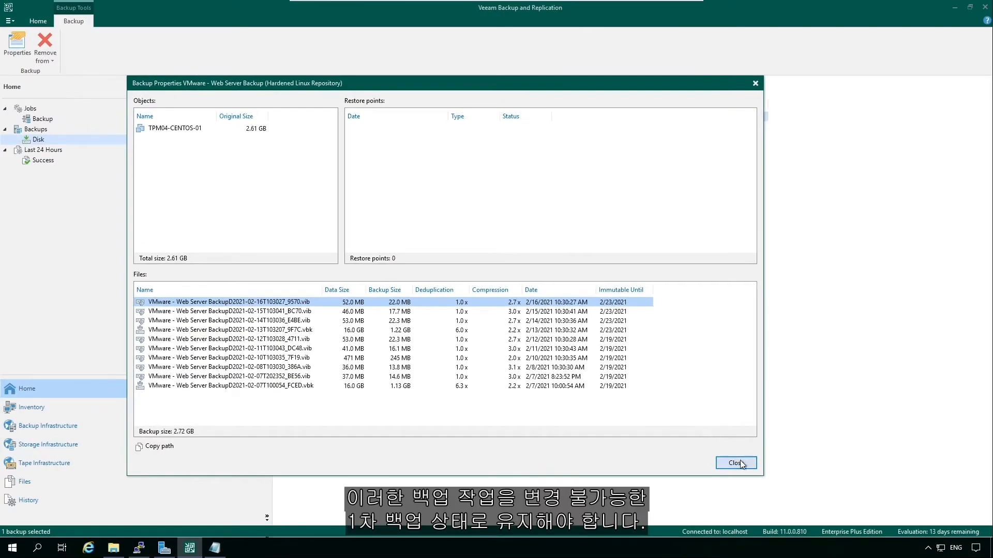
left_click(734, 462)
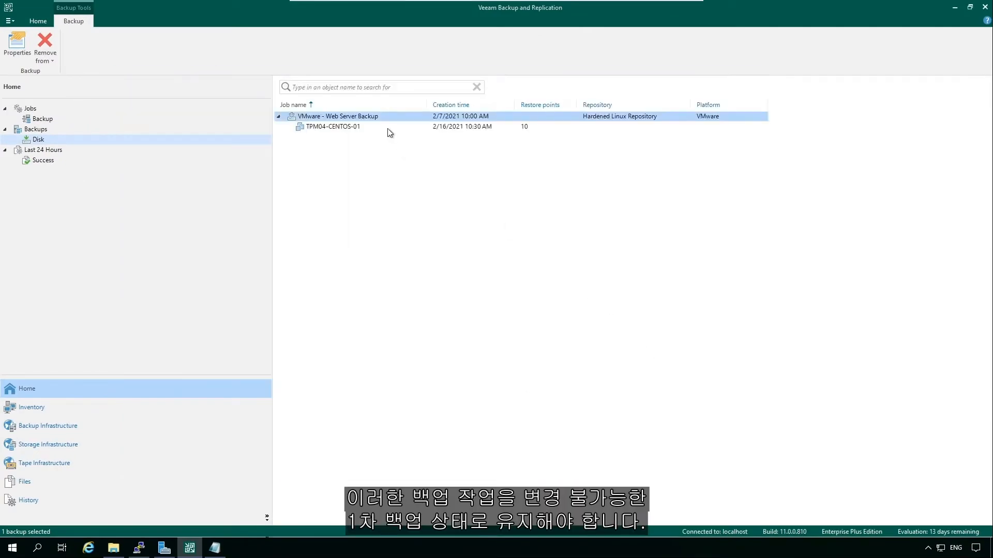
Step: Attempt deleting Web Server Backup from disk; 10 immutable files remain until 2/23/2021
right_click(338, 116)
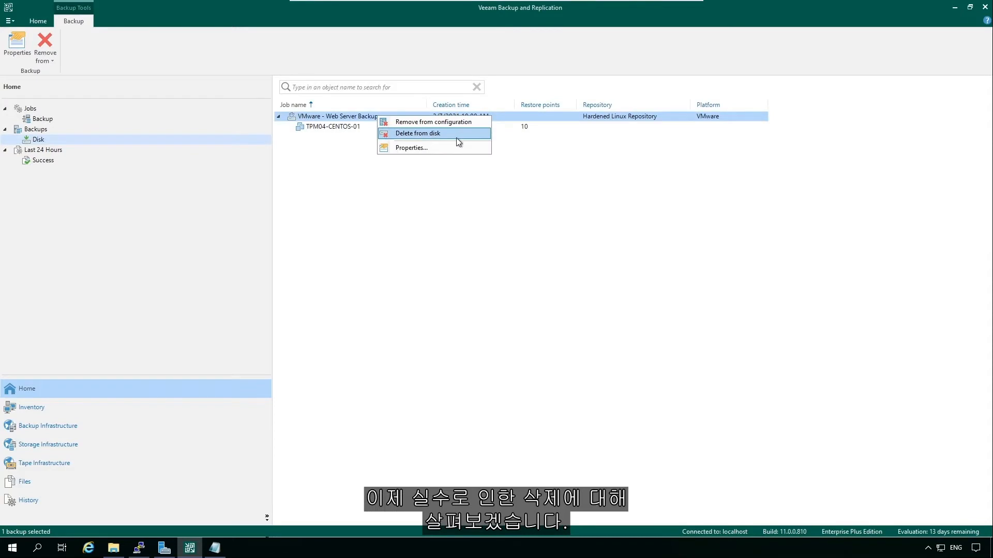
left_click(417, 133)
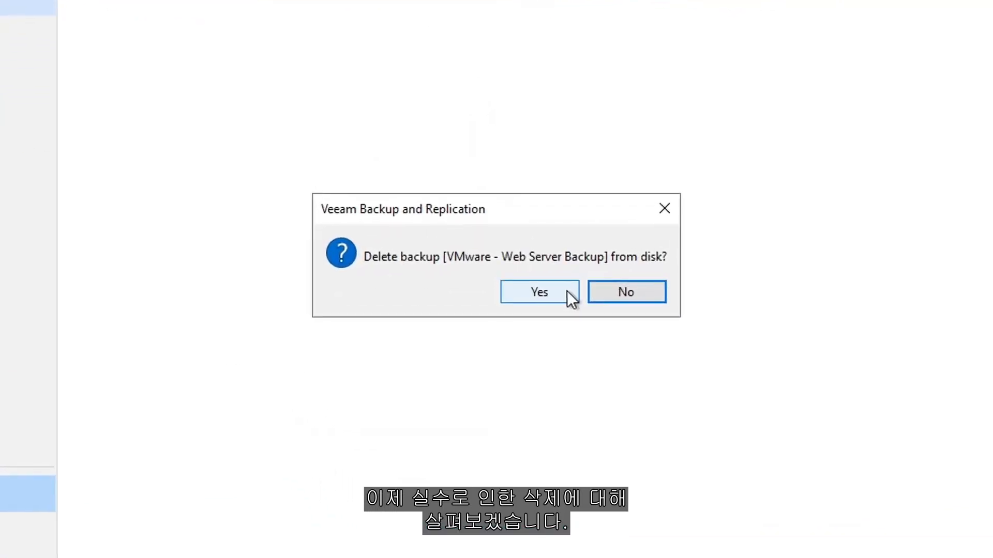
left_click(539, 292)
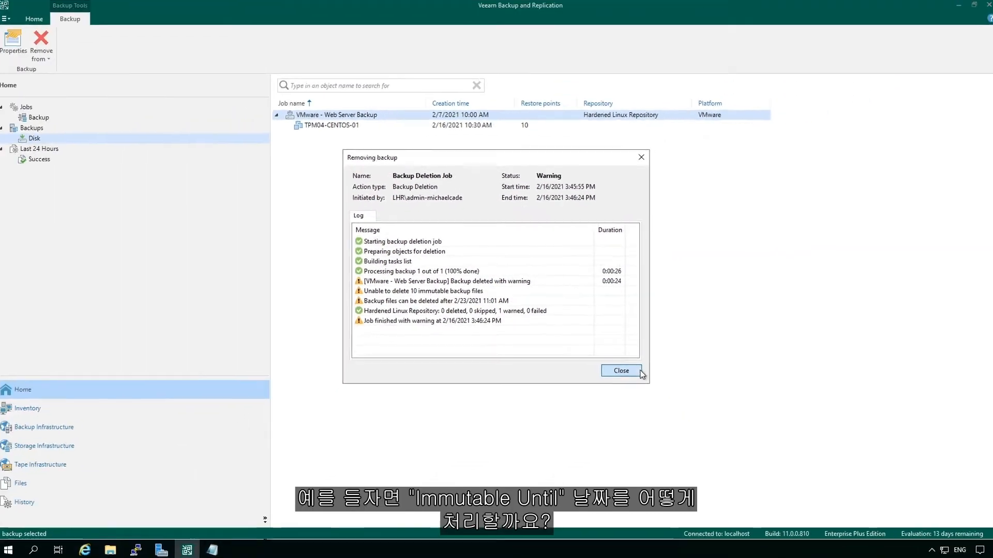
left_click(620, 370)
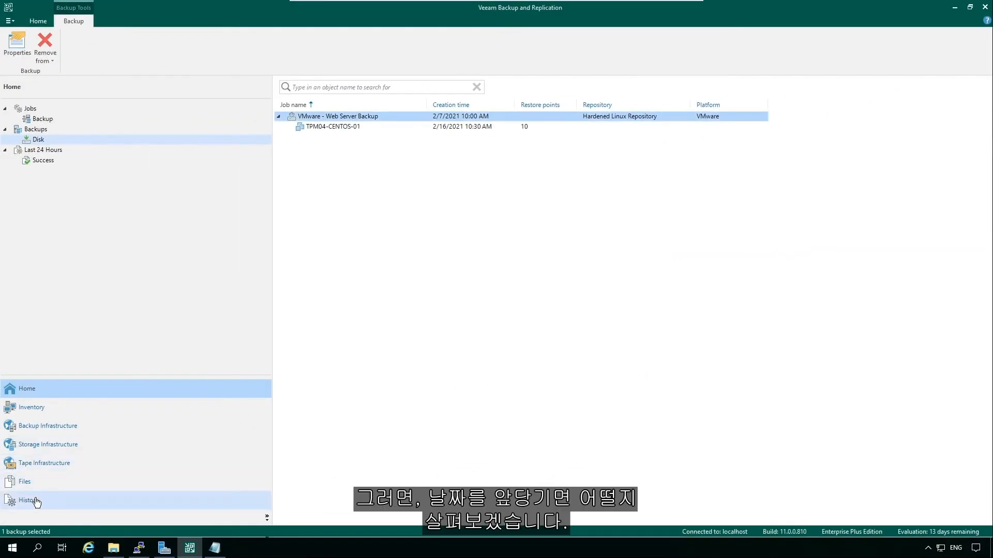
Step: Inspect the latest Backup Deletion Job's negative duration in History, then switch to the SSH terminal
left_click(28, 500)
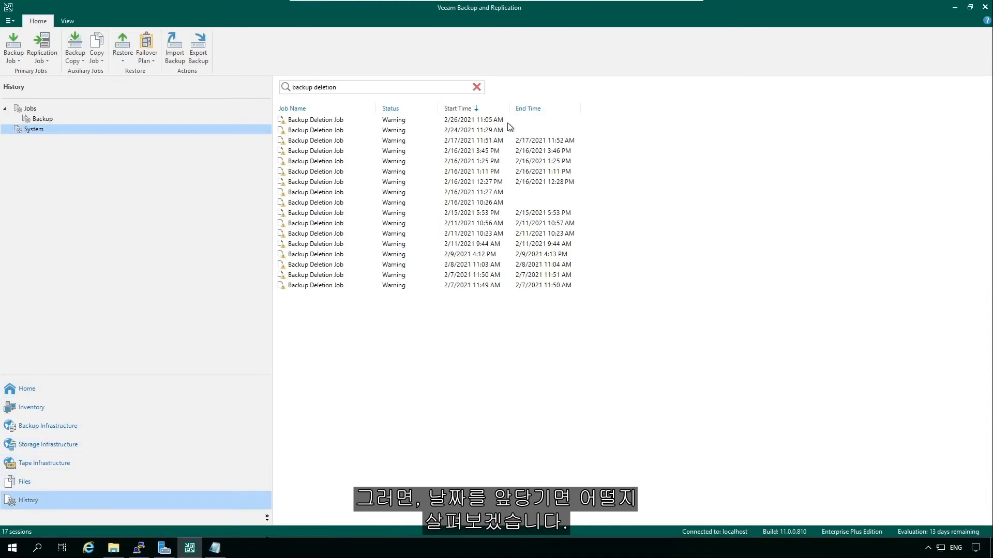
double_click(314, 120)
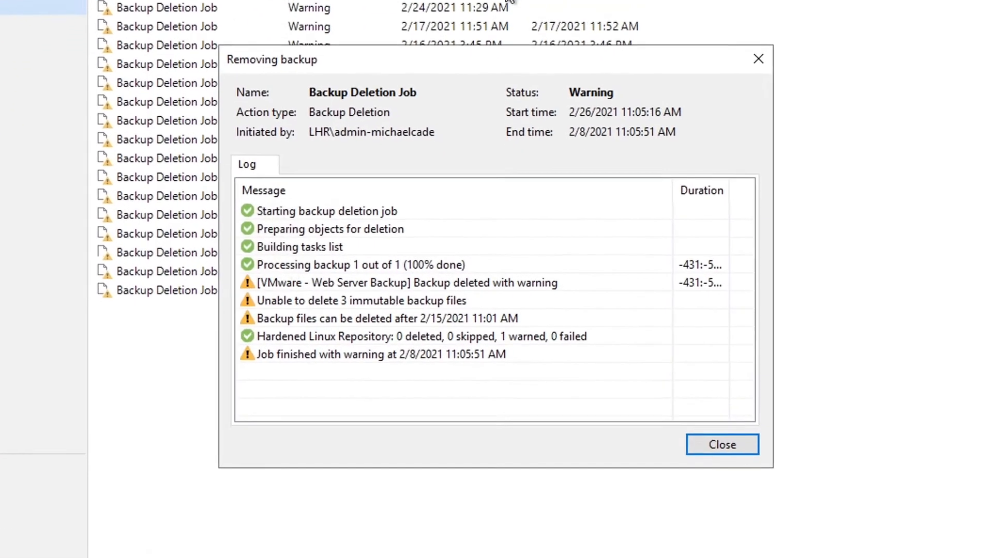
left_click(354, 265)
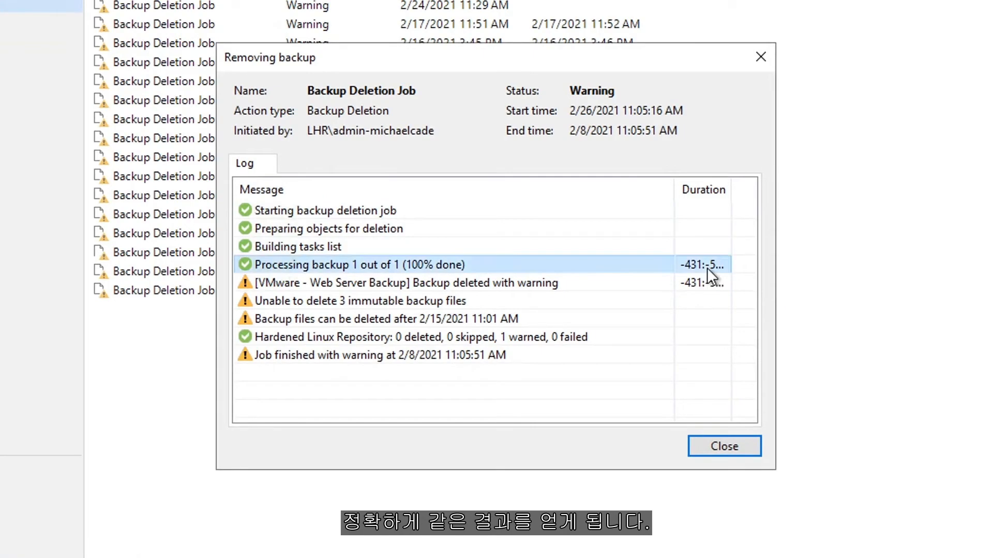
mouse_move(709, 283)
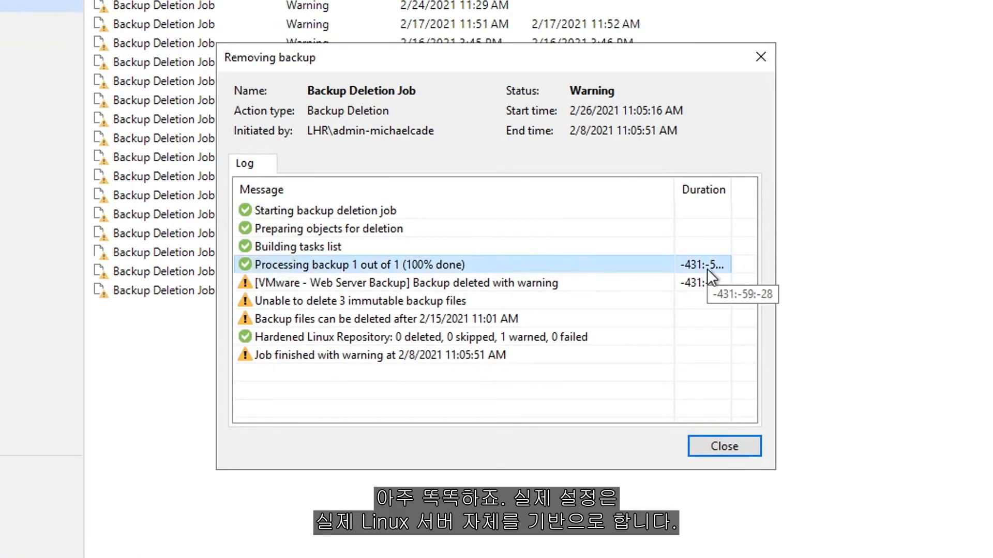
left_click(724, 447)
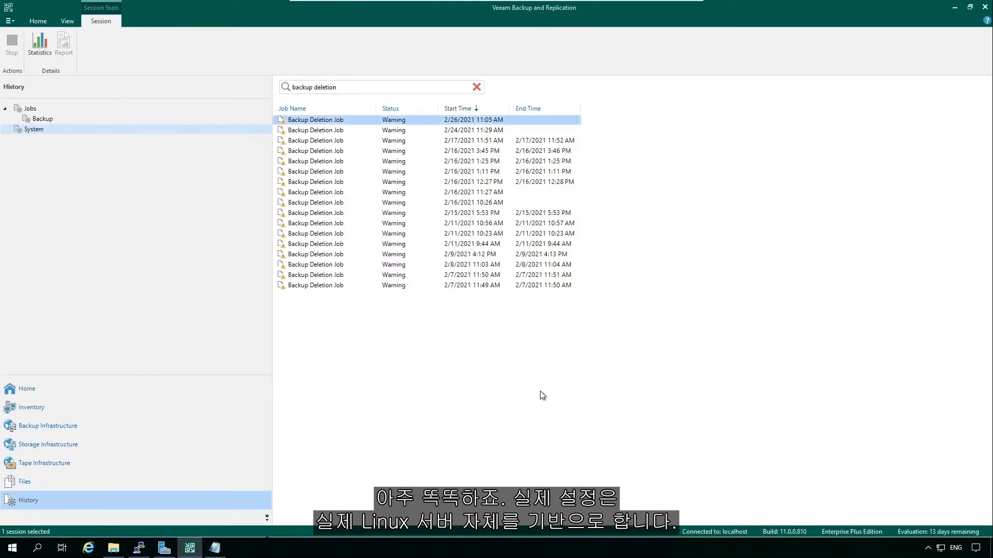
left_click(139, 547)
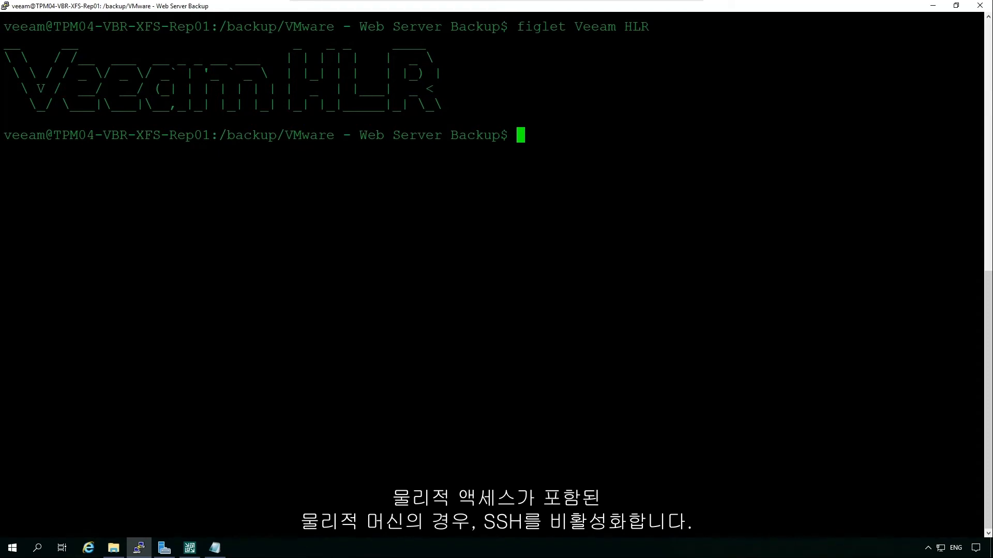
mouse_move(787, 555)
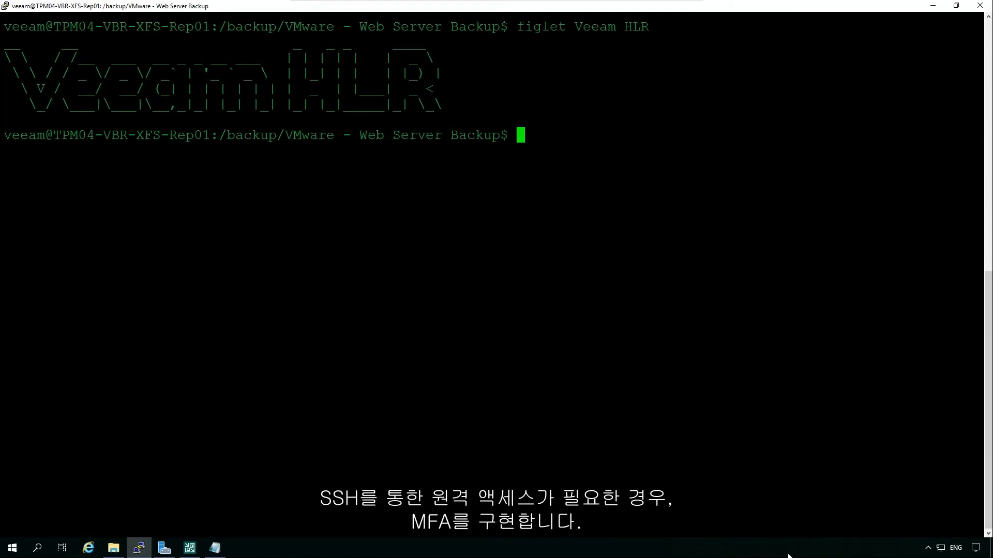
Step: Check the shell account with whoami and list the Web Server Backup files in detail
type("whoami")
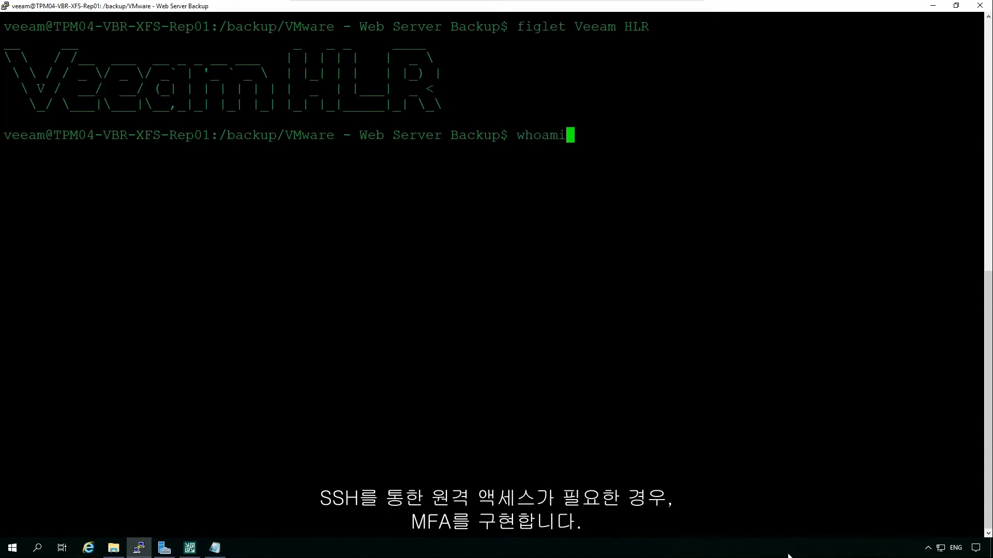
key("Return")
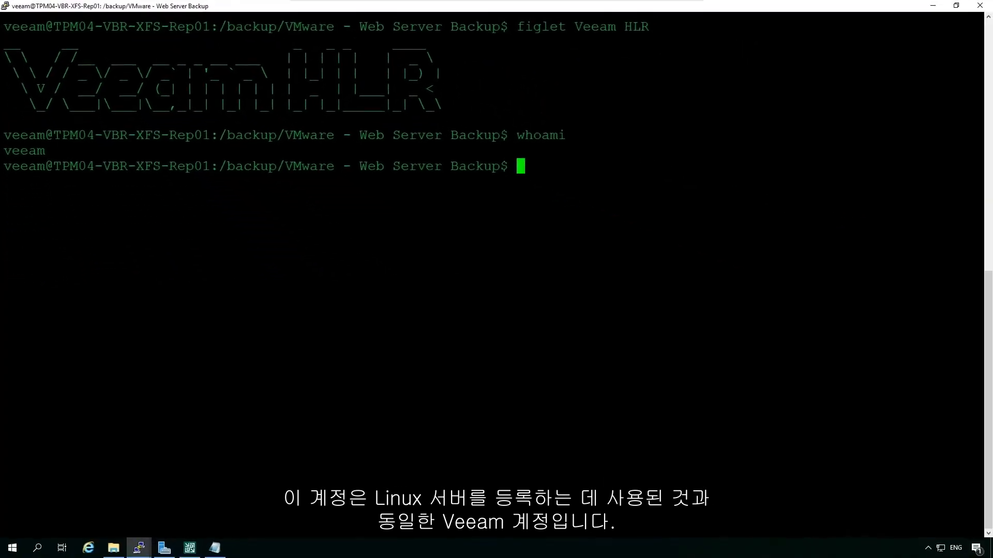
type("ls -")
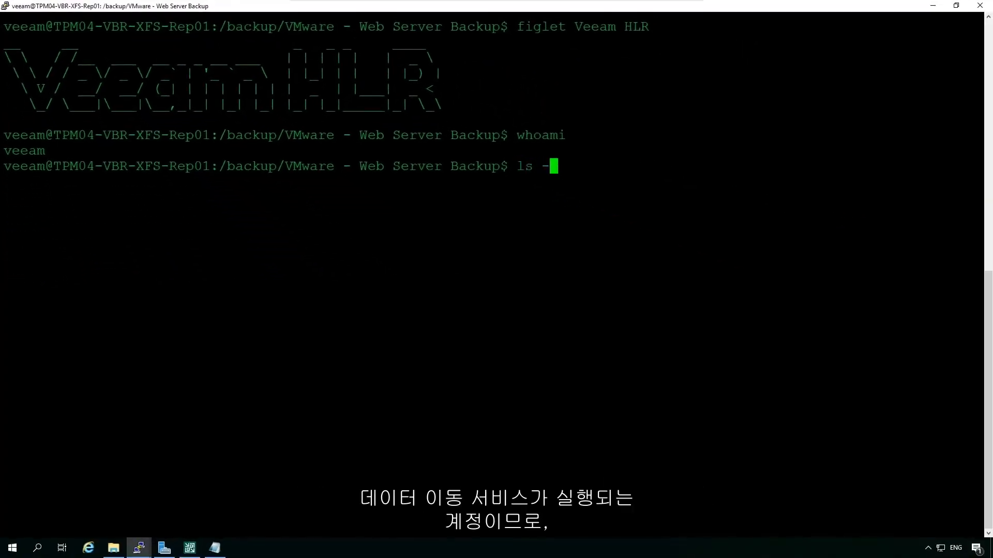
key("Return")
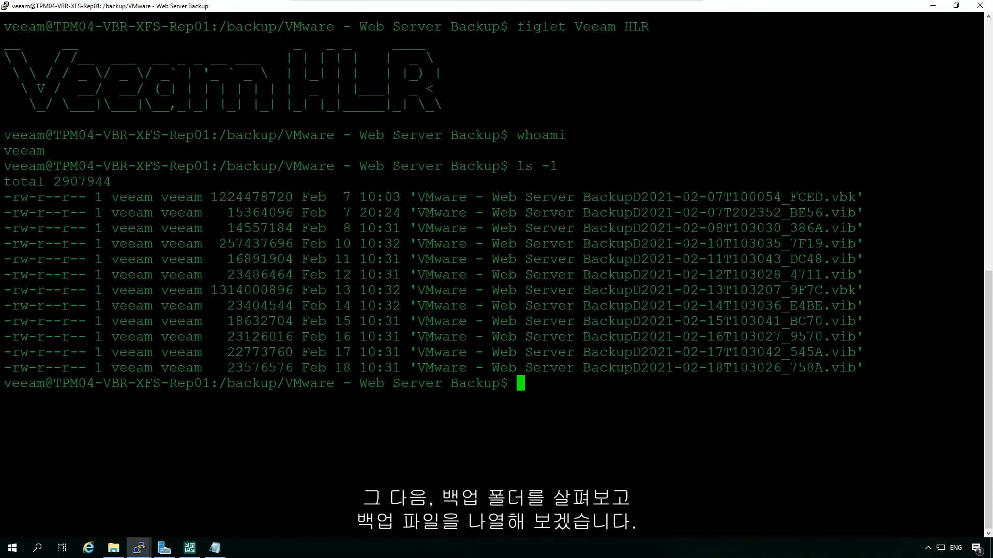
Step: Go up one level and try rm -rf on the 'VMware - Web Server Backup' folder
type("cd ..")
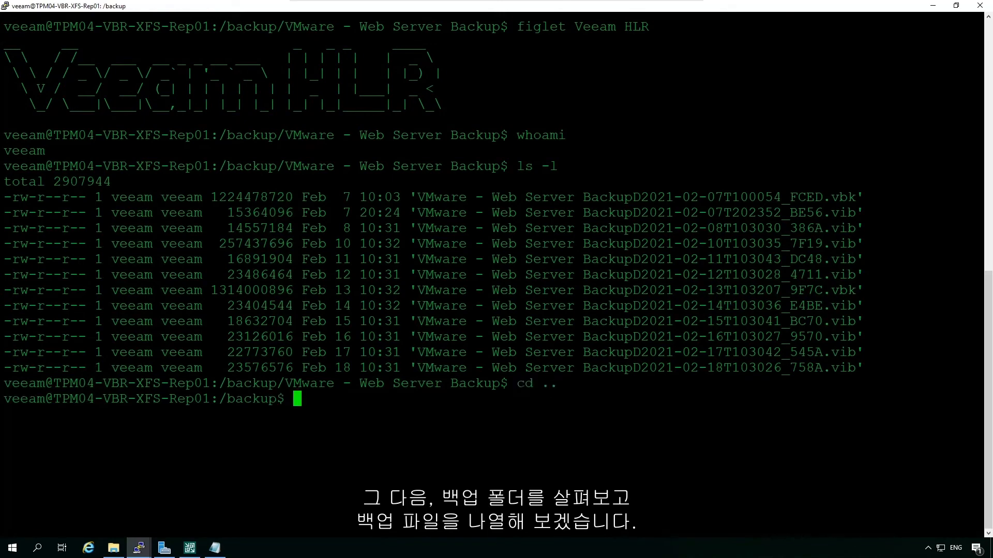
type("rm -r")
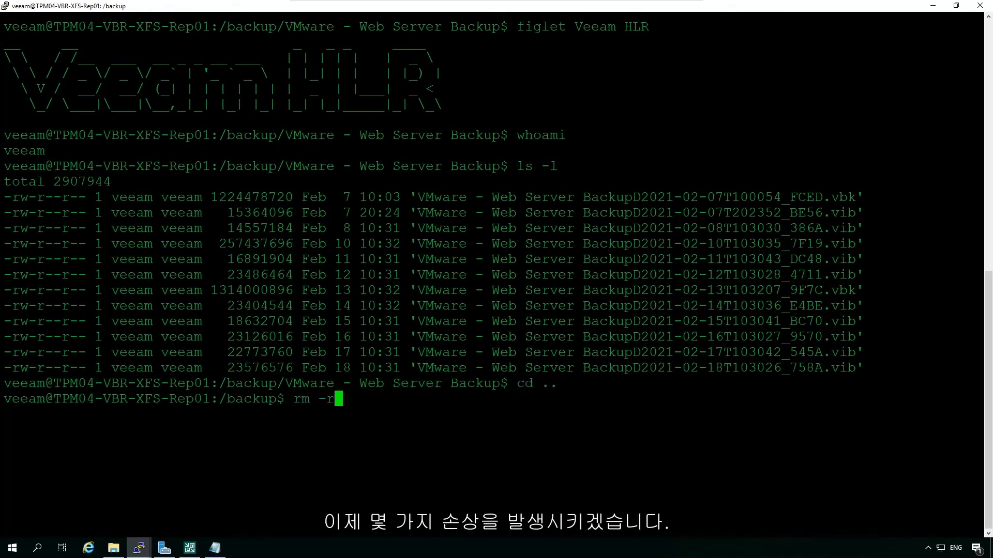
type("f VMware\\ -\\ Web\\ Server\\ Backup/")
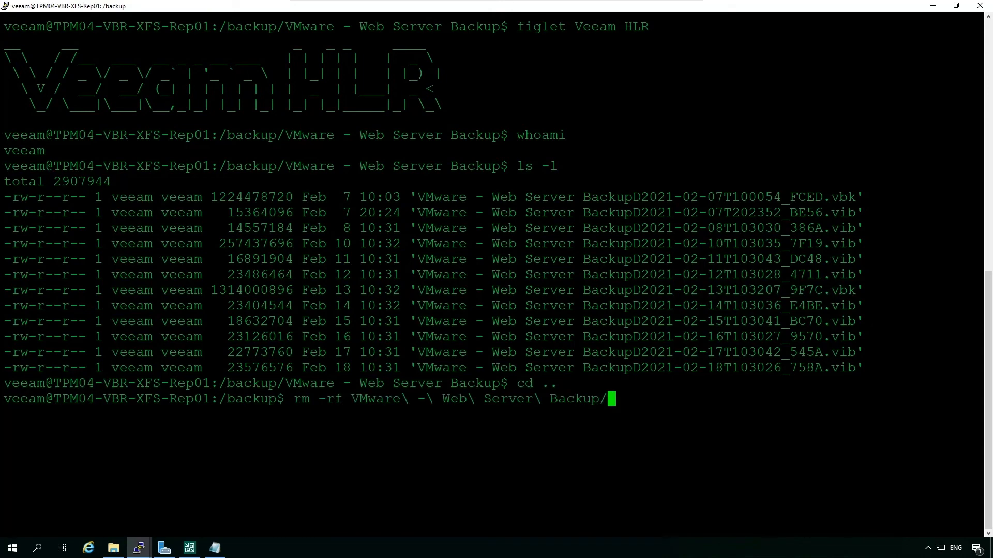
key("Return")
type("lsattr")
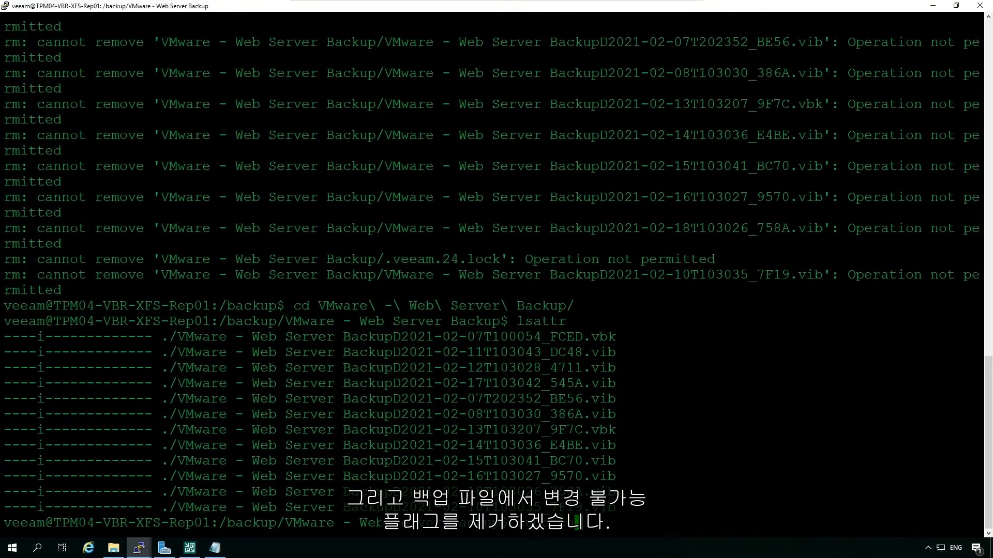
Step: Run sudo chattr -i to clear the immutable flag on the .vbk backup file
type("sudo chattr -i 'VMware - Web Server BackupD2021-02-07T100054_FCED.vbk")
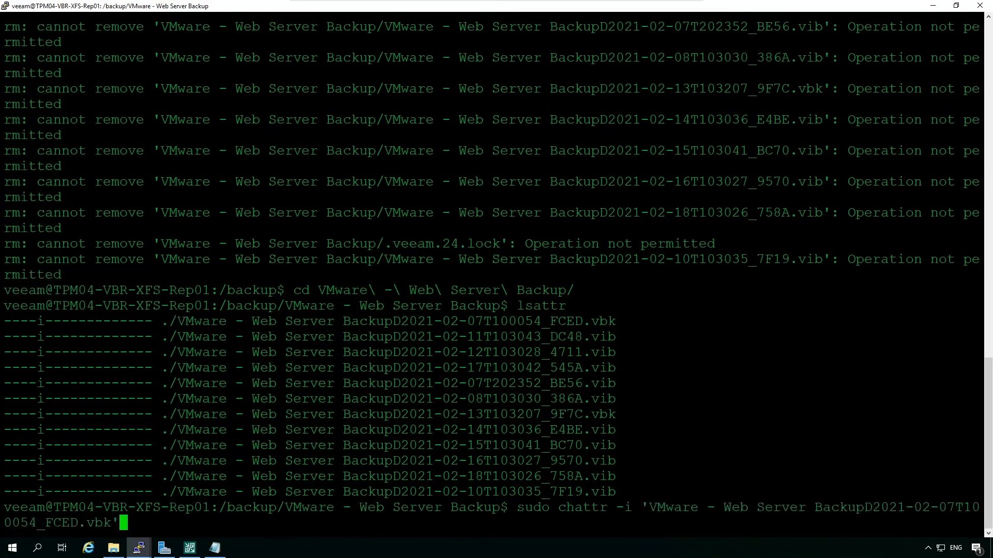
key("Return")
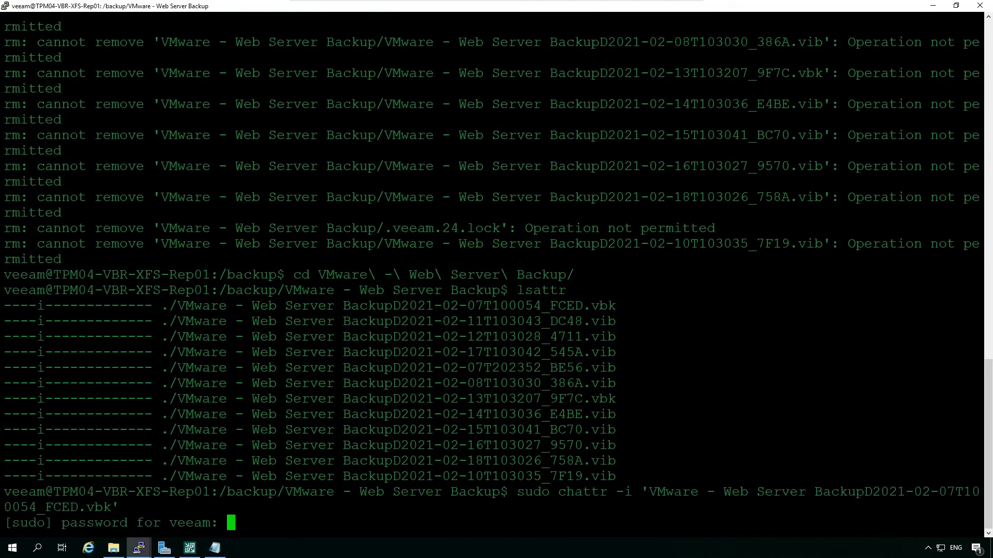